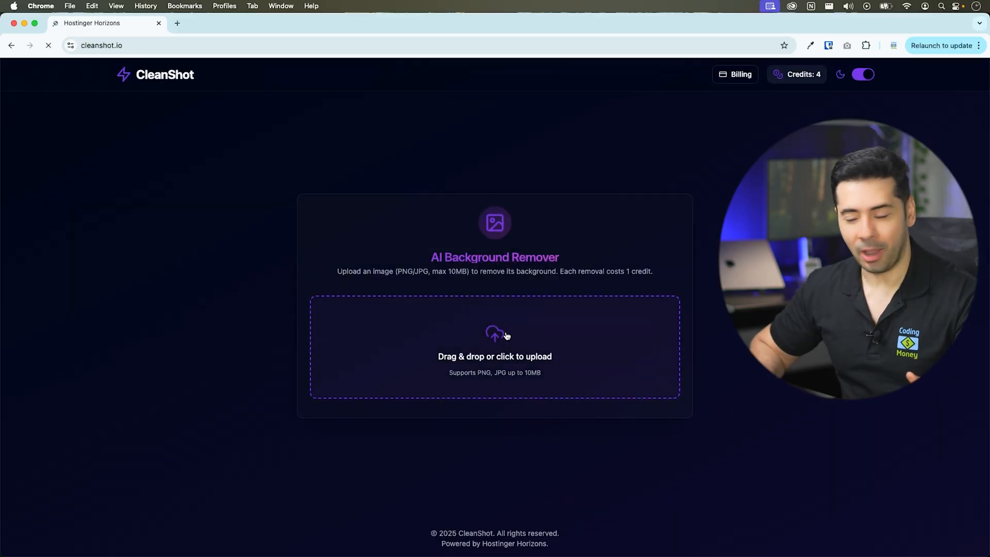
# - Remove the portrait photo's background, download it, toggle the theme, and buy 100 credits ($9)
pyautogui.click(494, 356)
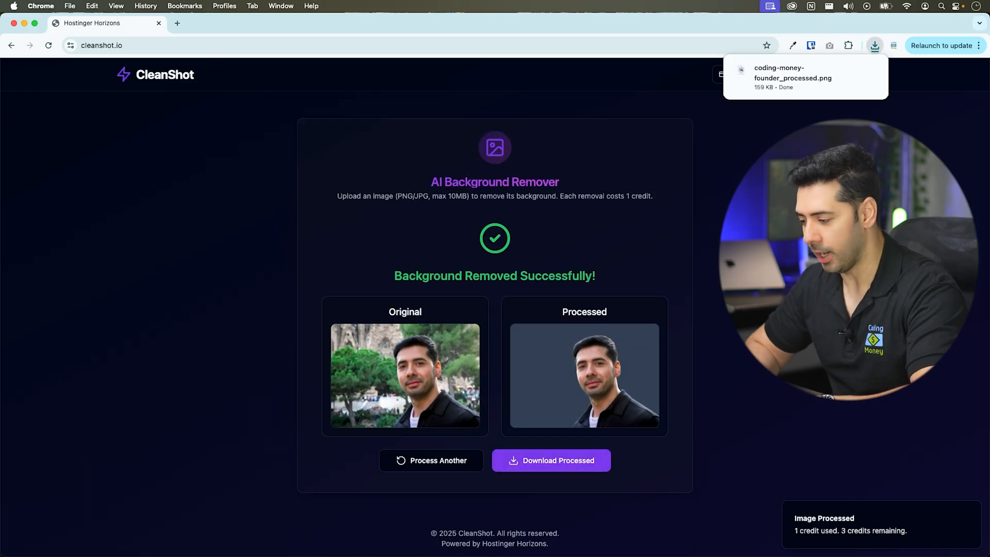
pyautogui.click(793, 73)
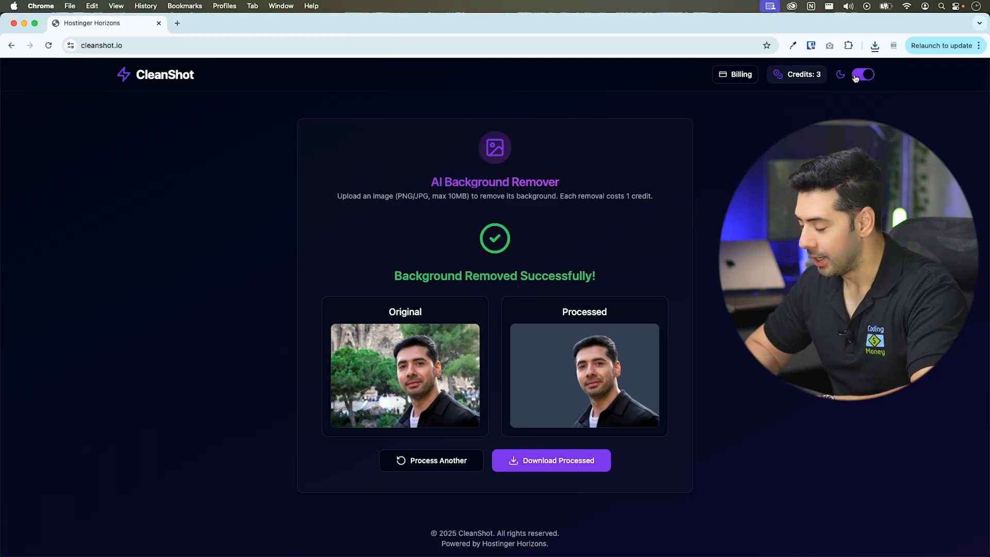
pyautogui.click(863, 74)
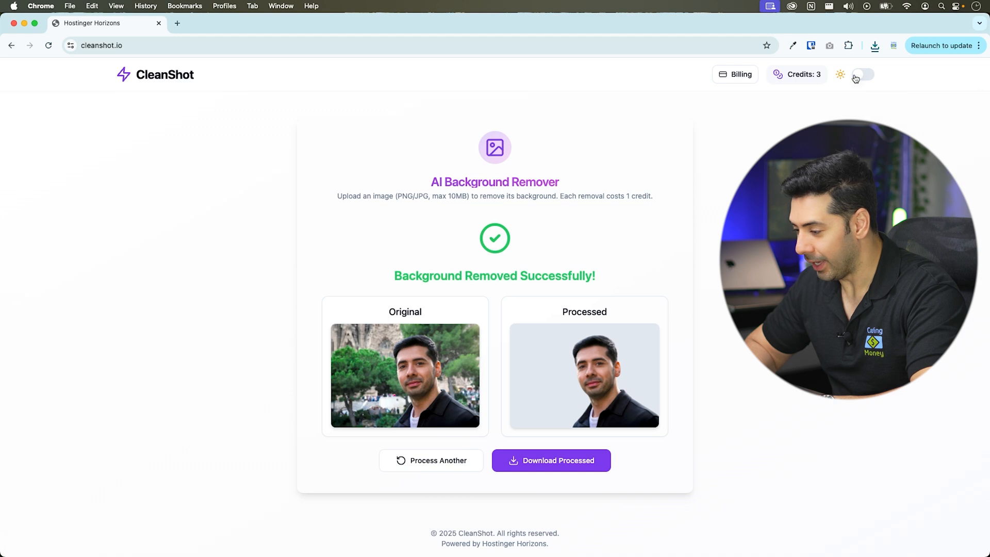
pyautogui.click(863, 74)
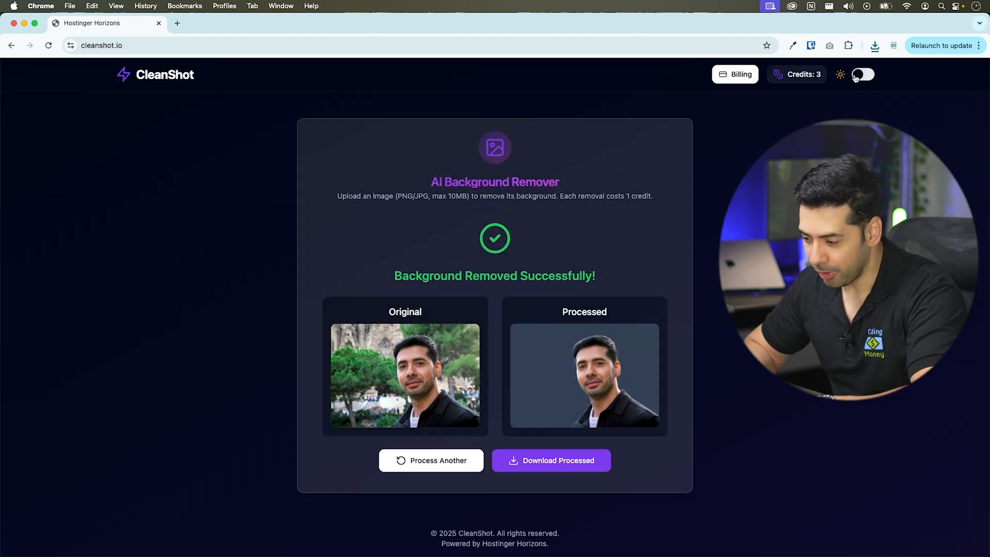
pyautogui.click(863, 75)
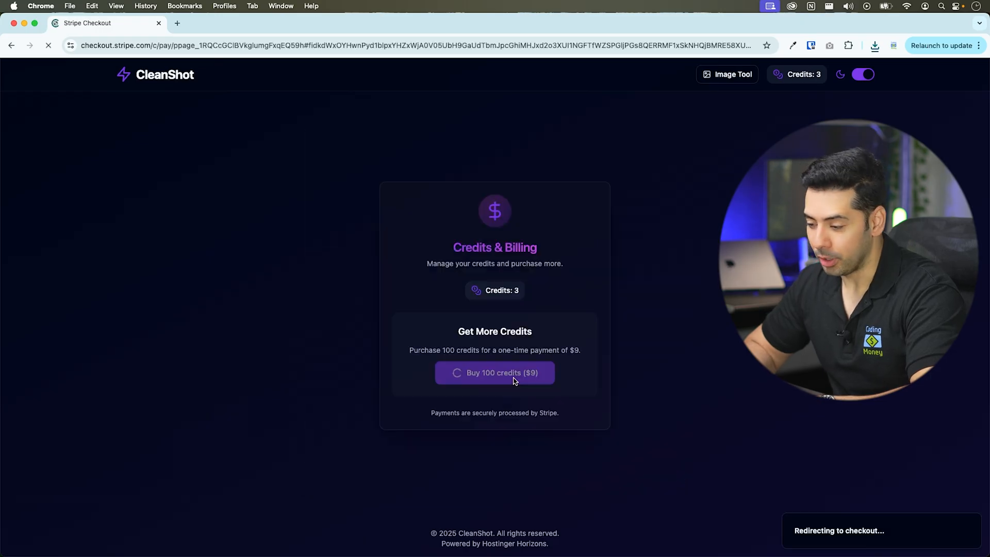
# - Pay $9 with the filled-in test card for the 100-credit pack
pyautogui.click(495, 373)
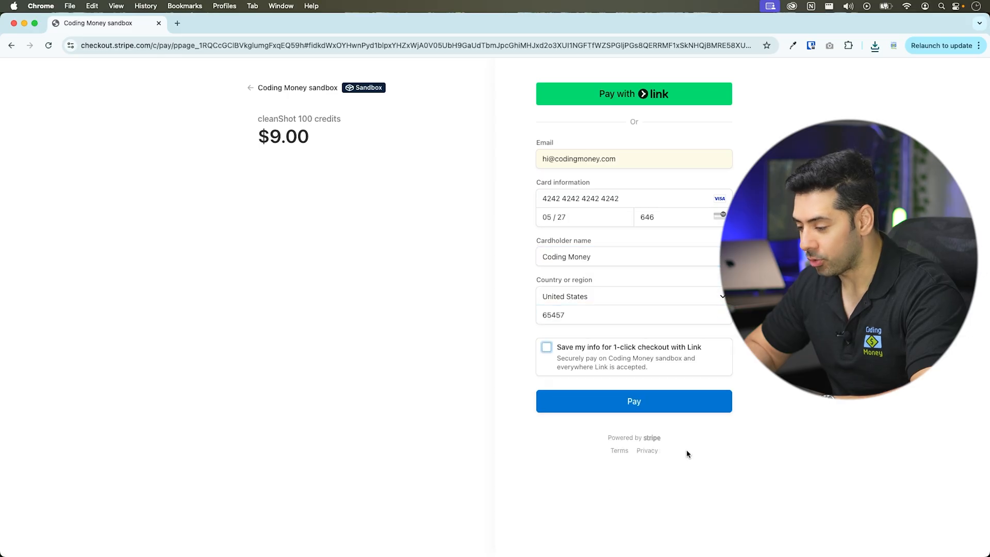
pyautogui.click(633, 401)
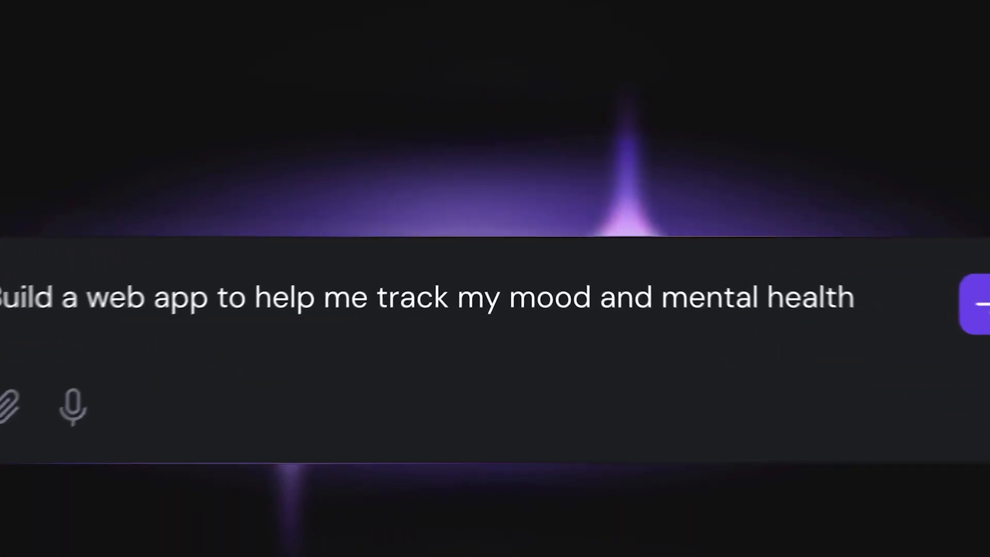
pyautogui.click(976, 306)
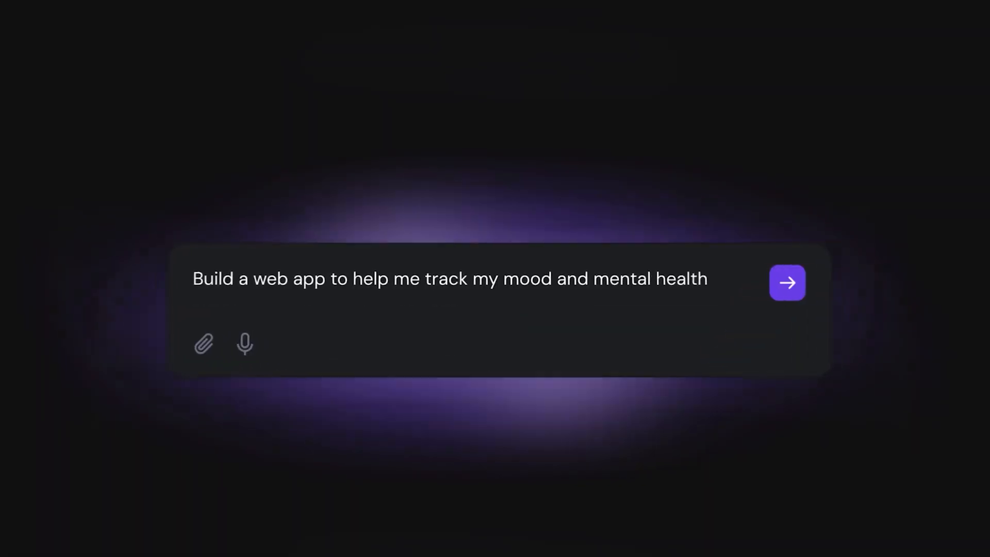
pyautogui.click(787, 282)
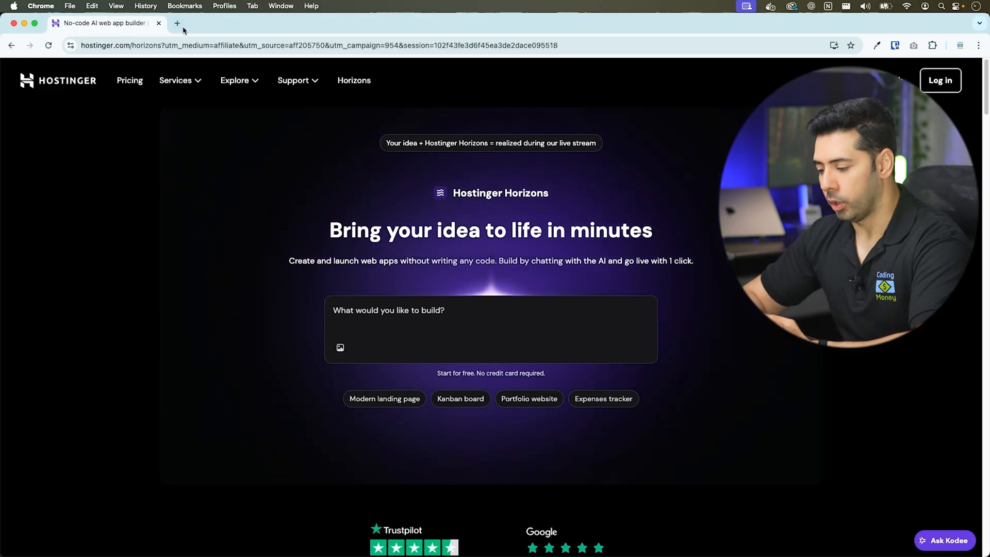
# - Open a new blank browser tab beside the Horizons page
pyautogui.click(177, 24)
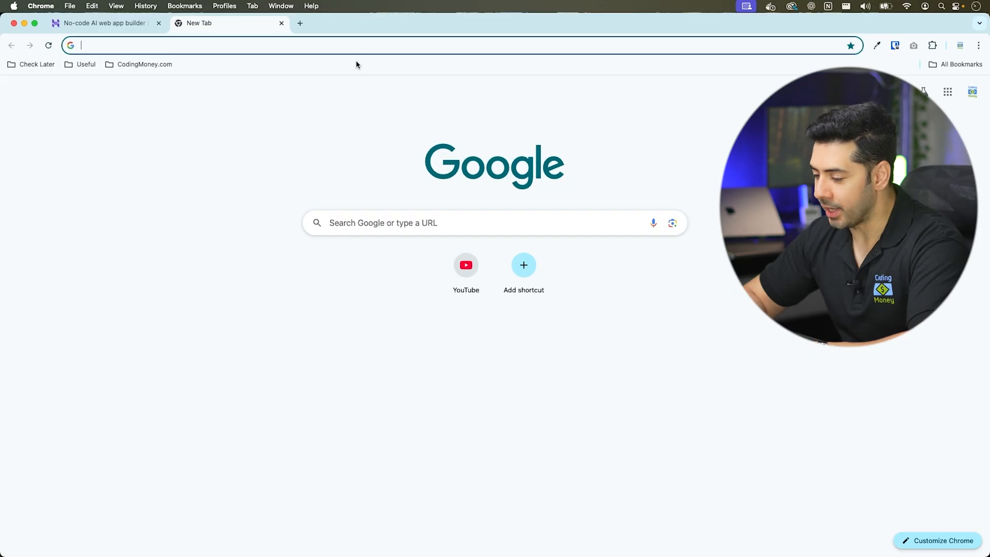
# - Ask ChatGPT for enhanced prompts for an AI image background remover, limited to 15, and read Prompt 1
pyautogui.write('chatgpt')
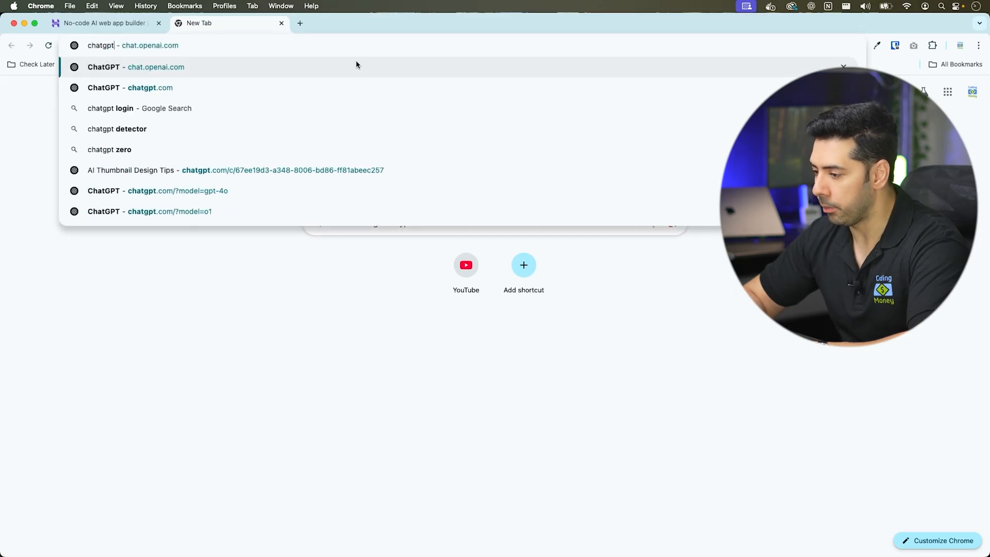
pyautogui.click(130, 88)
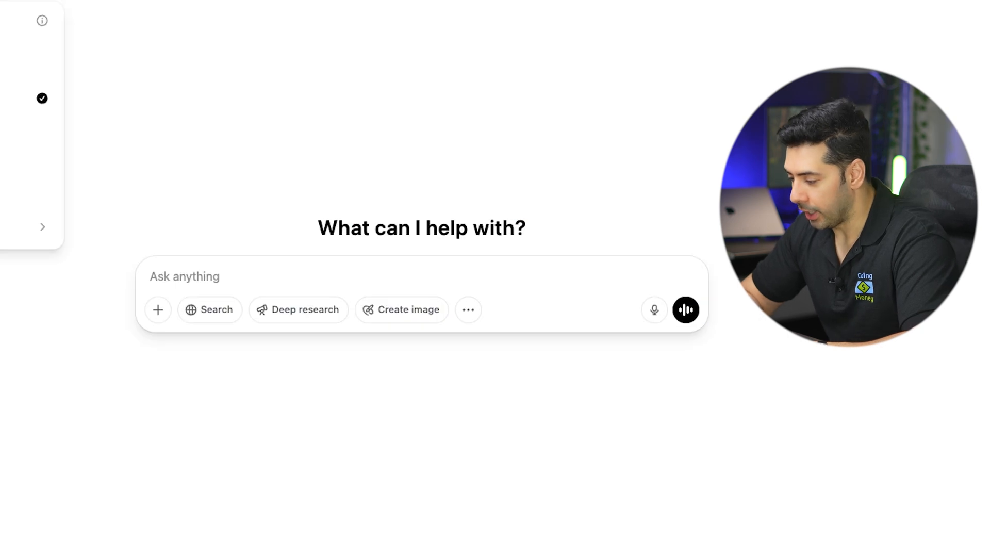
pyautogui.write("I'd like to create a")
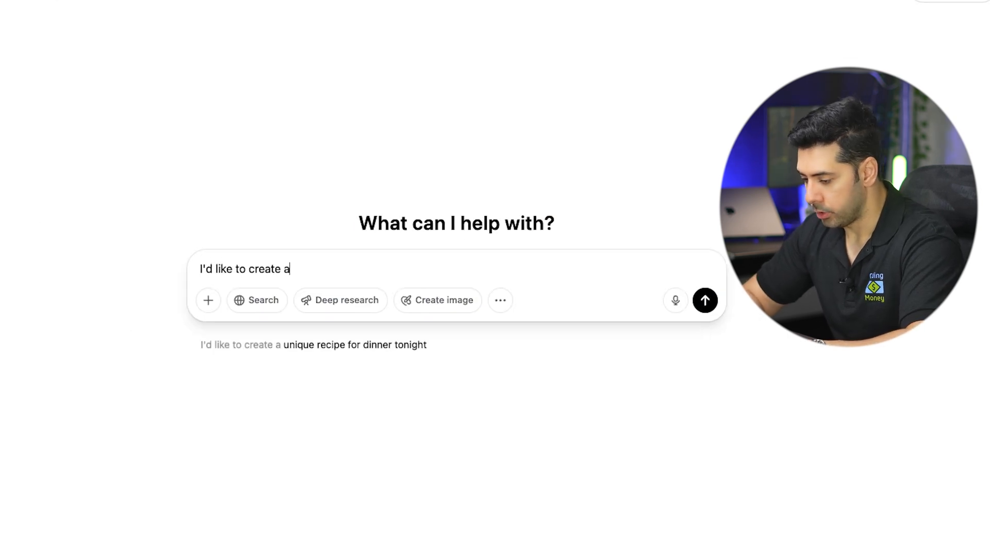
pyautogui.write('n')
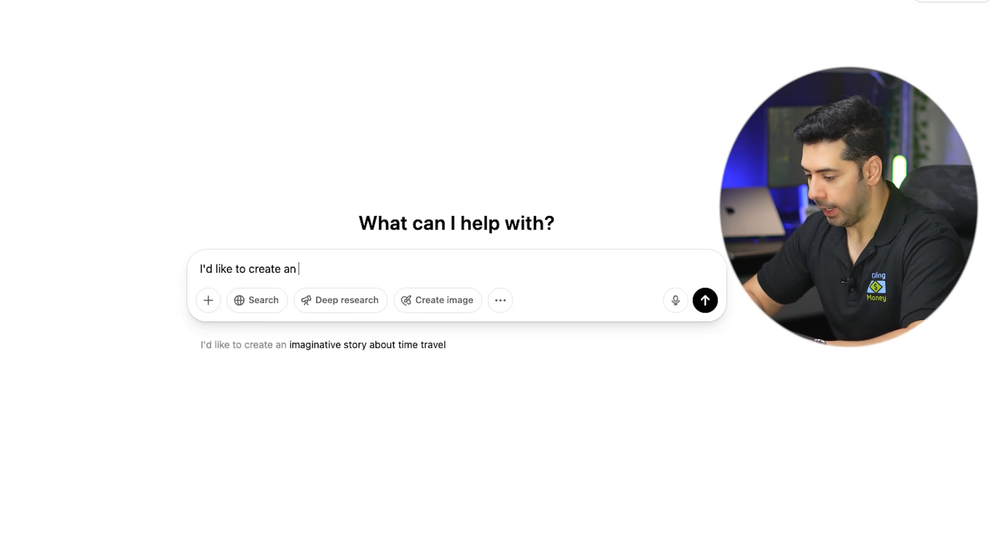
pyautogui.write('AI image background remover with Horizon AI. Please draft')
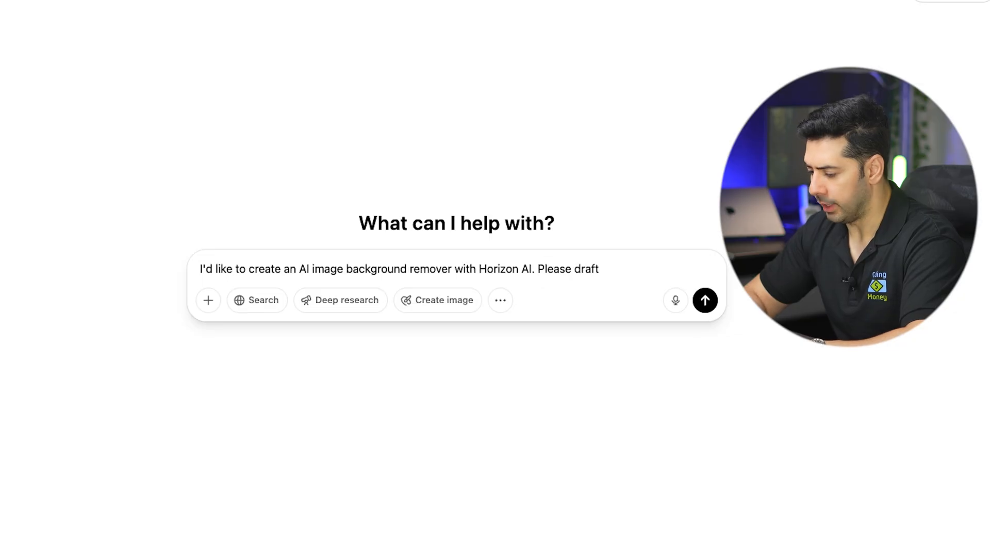
pyautogui.write('enhanced prompt')
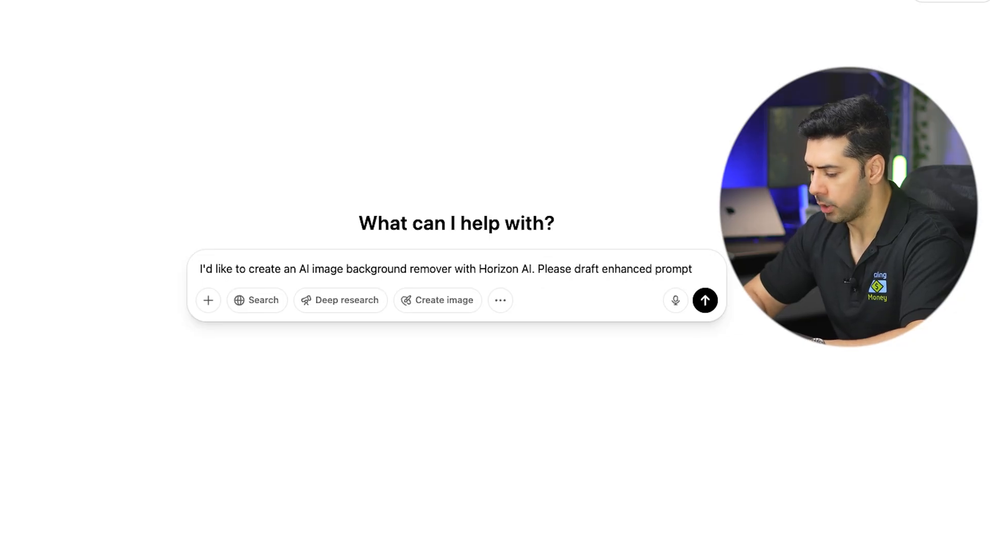
pyautogui.write('limit it to 1500 characters.')
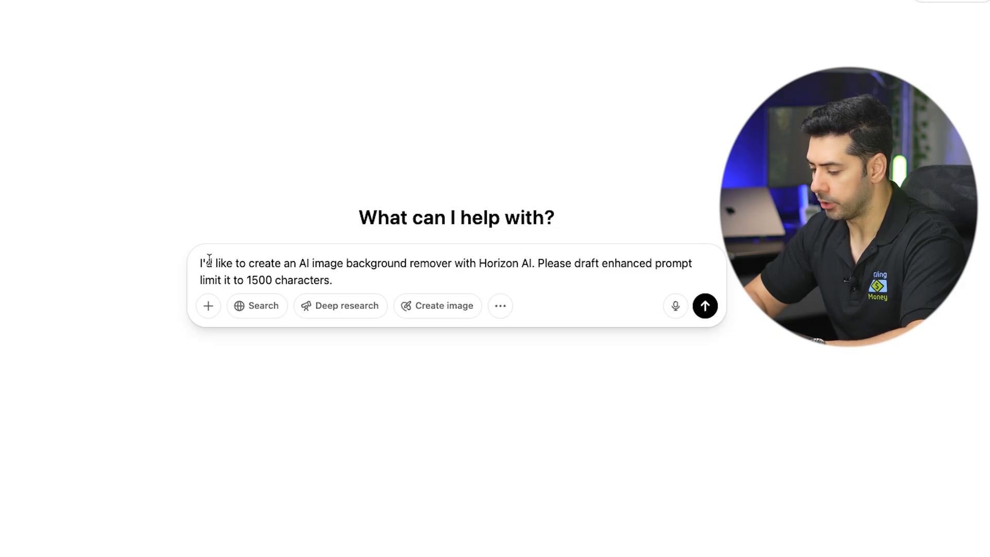
pyautogui.click(705, 306)
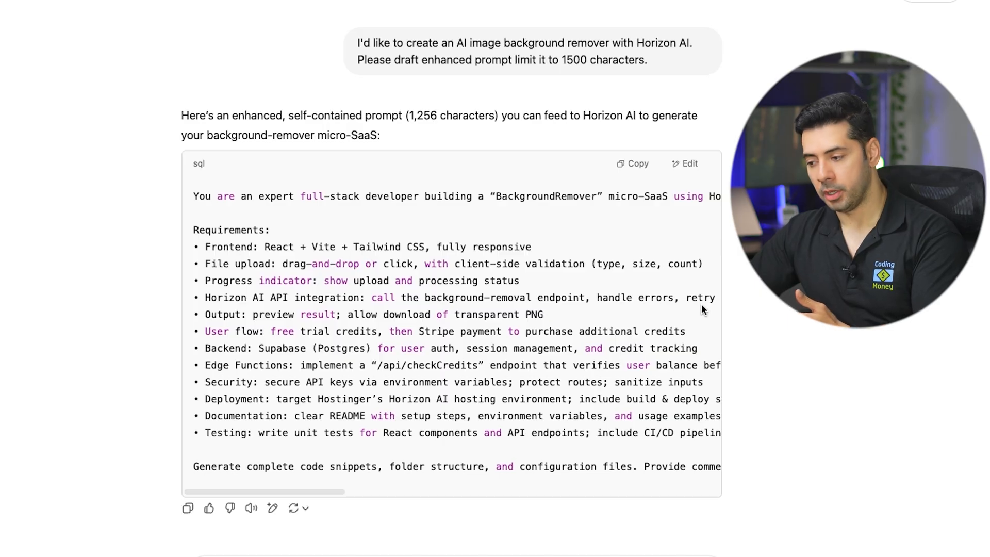
pyautogui.scroll(-3)
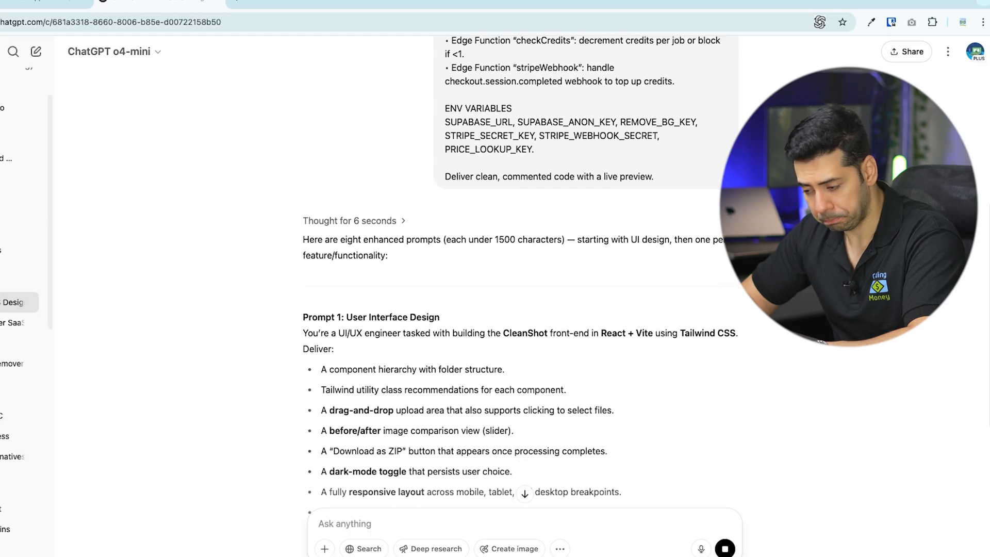
pyautogui.scroll(-3)
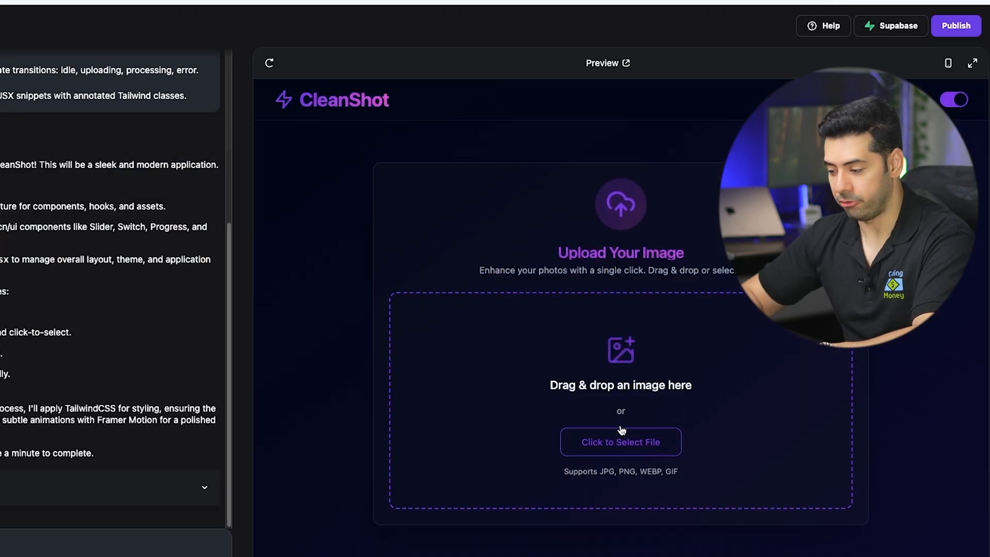
# - Upload a photo to the CleanShot preview and slide the before/after comparator
pyautogui.click(620, 442)
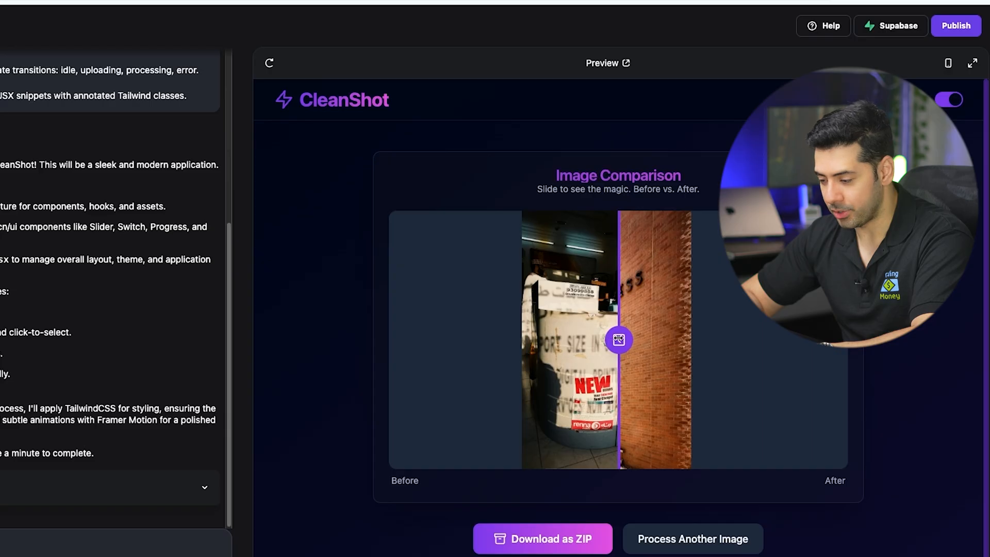
pyautogui.moveTo(619, 340); pyautogui.dragTo(692, 339)
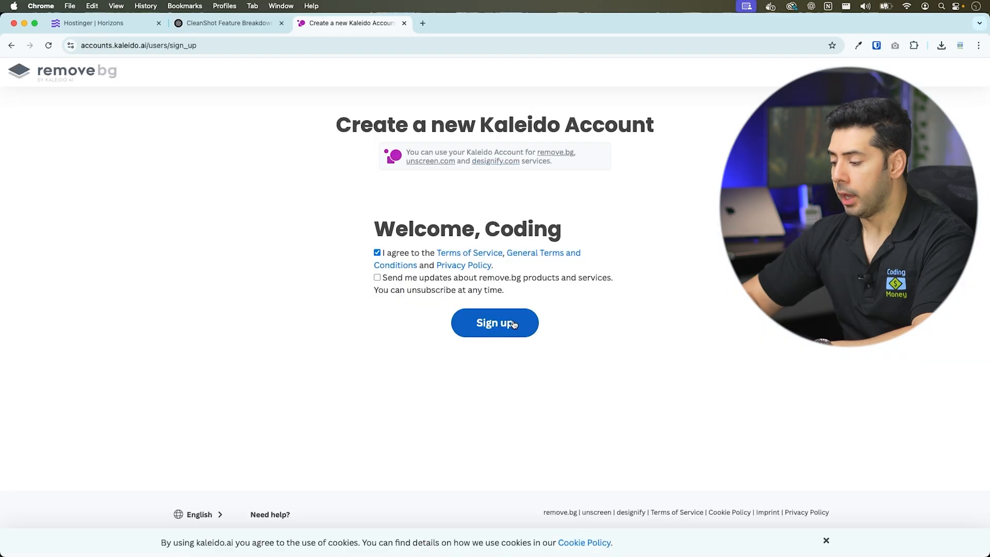
# - Finish signing up for the remove.bg Kaleido account
pyautogui.click(495, 323)
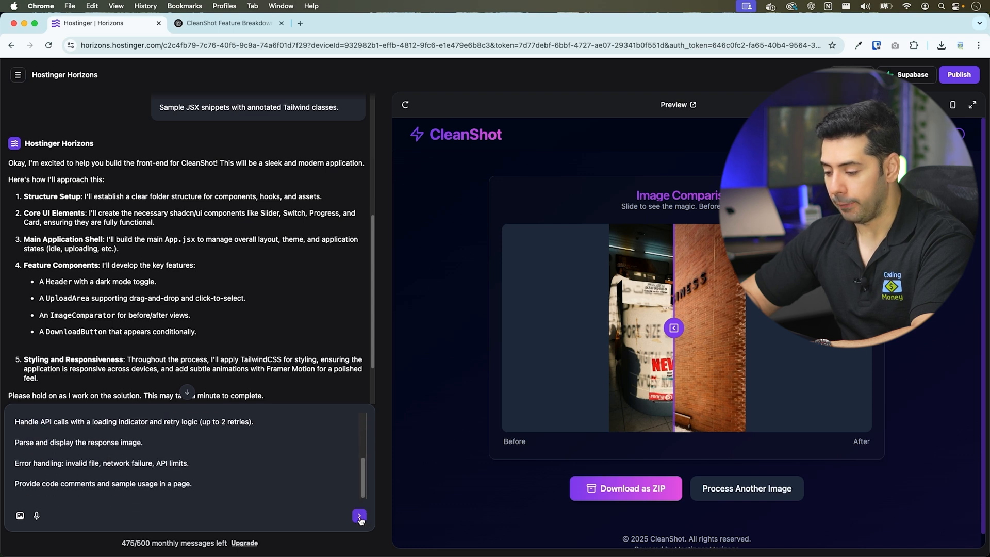
# - Send Horizons the background-removal API prompt with retry logic and error handling
pyautogui.click(359, 515)
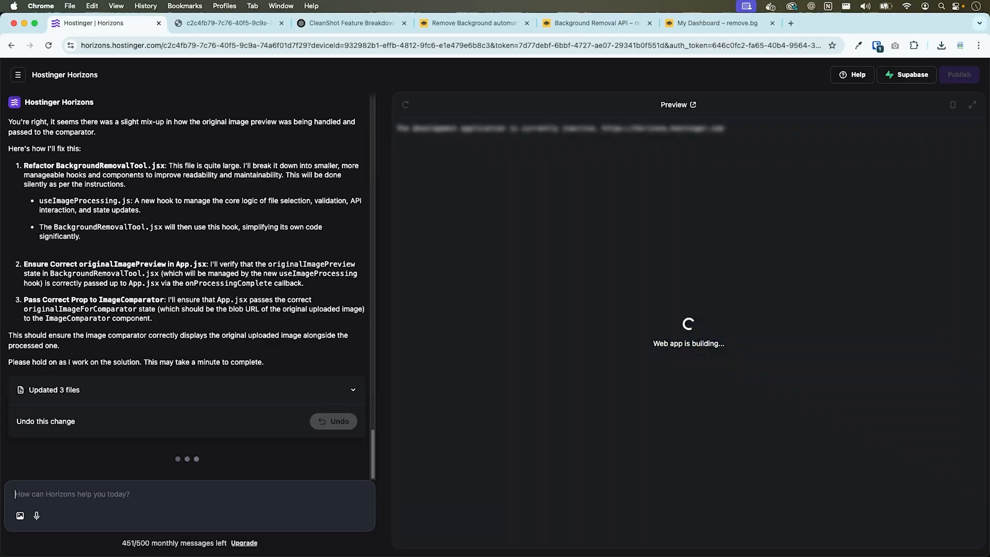
pyautogui.click(226, 23)
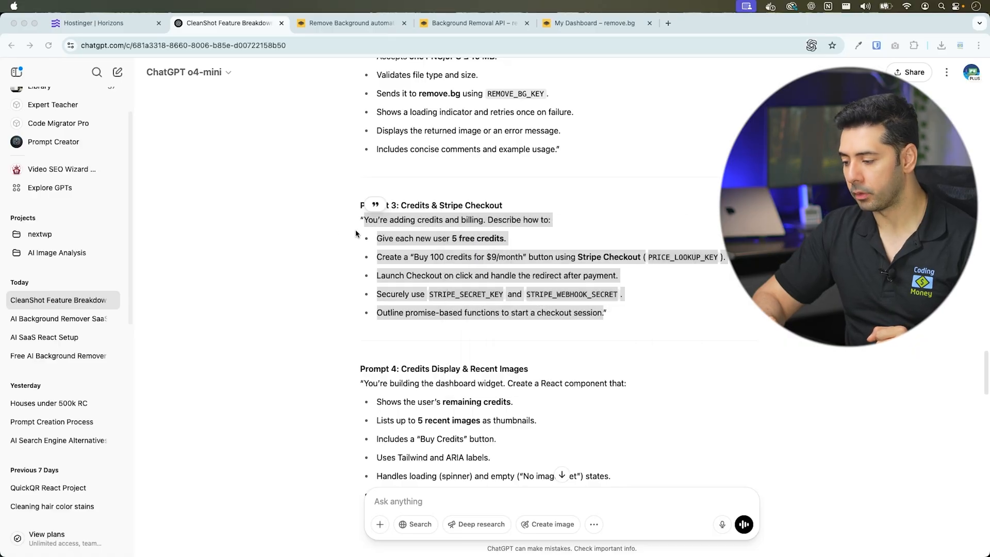
# - Copy ChatGPT's Prompt 3: Credits & Stripe Checkout
pyautogui.click(93, 23)
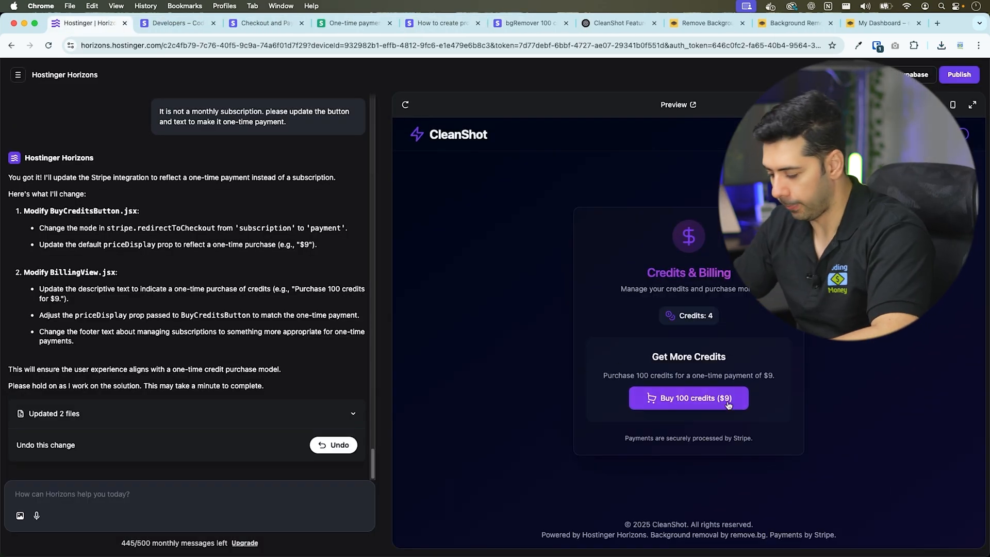
# - Test the one-time 'Buy 100 credits ($9)' option in the preview
pyautogui.click(689, 397)
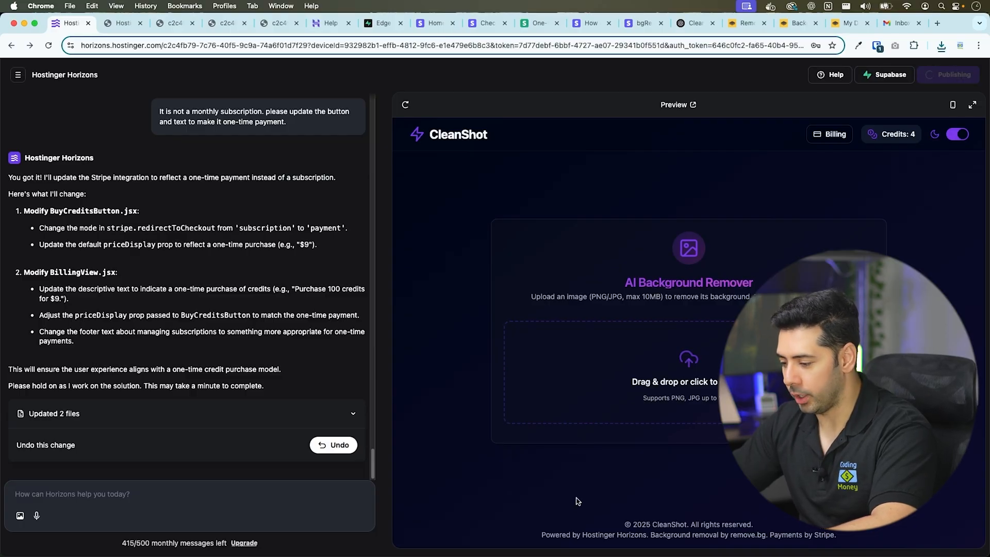
# - Check the published site, dismiss the address form, and connect the cleanshot.io domain
pyautogui.click(949, 74)
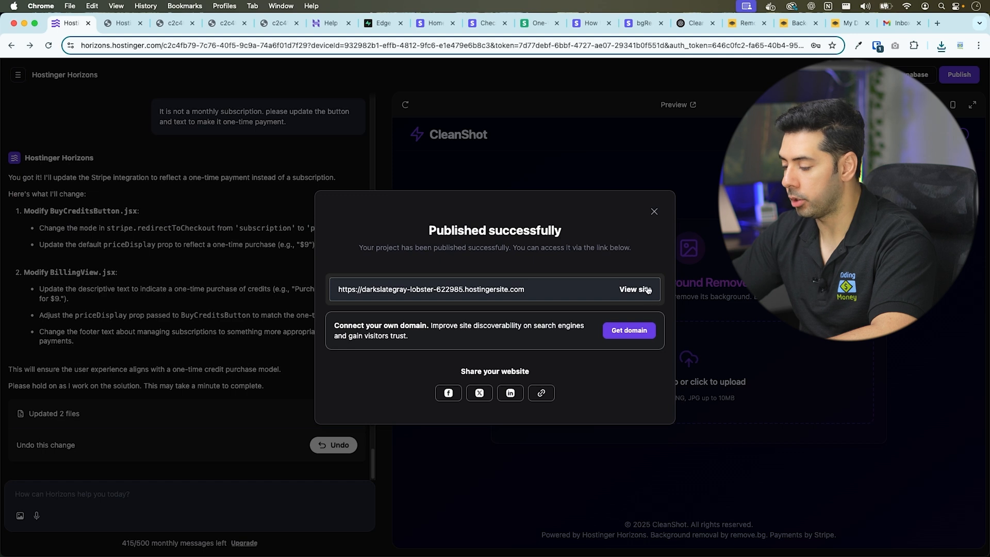
pyautogui.click(636, 290)
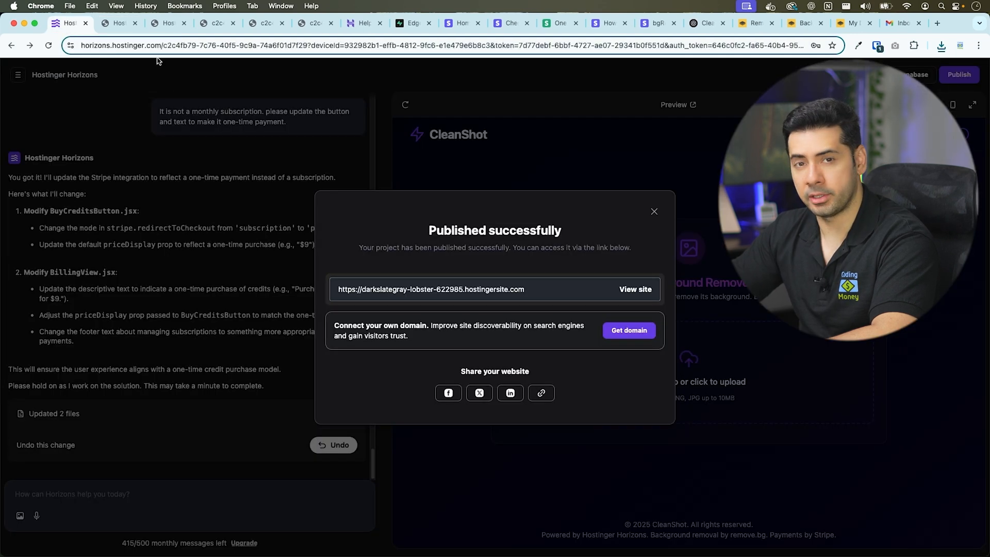
pyautogui.click(628, 330)
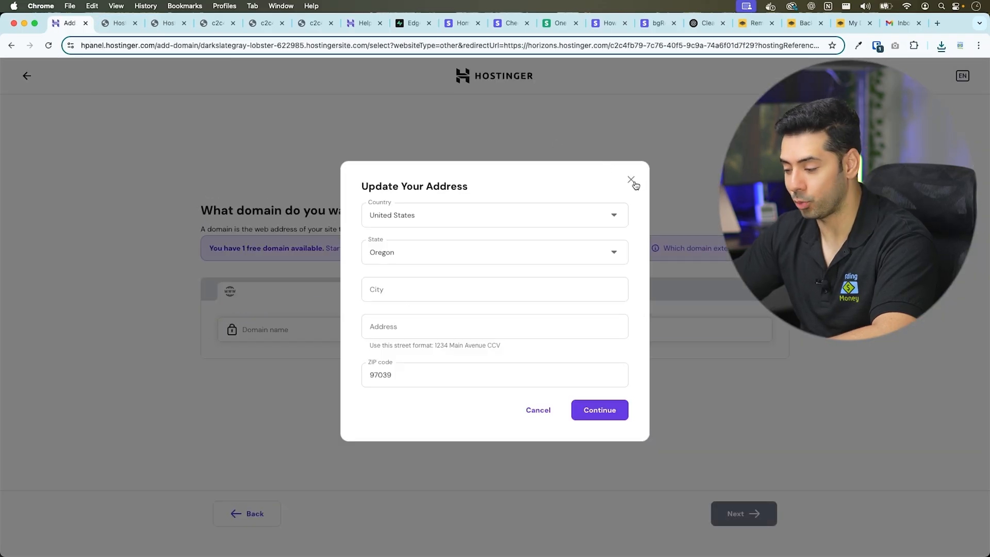
pyautogui.click(630, 181)
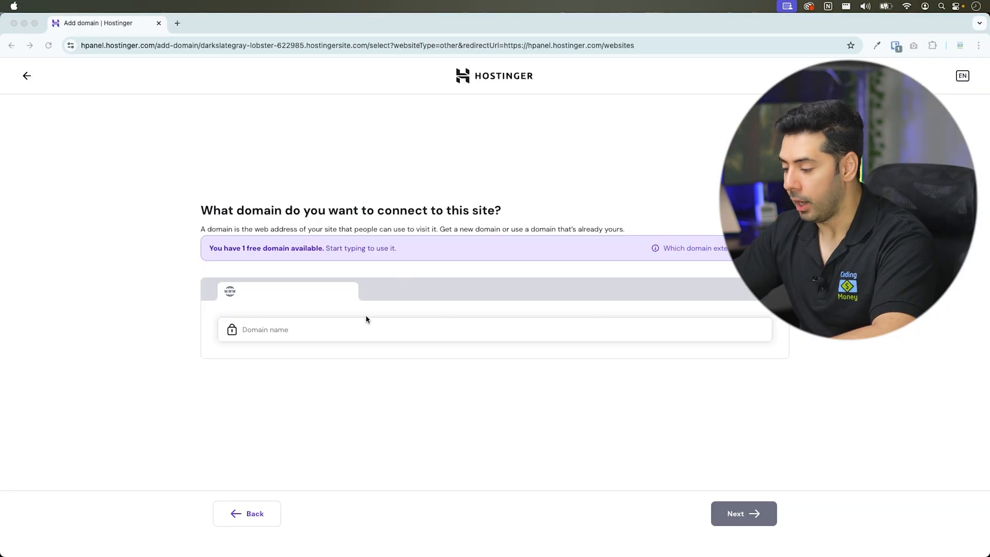
pyautogui.write('cleans')
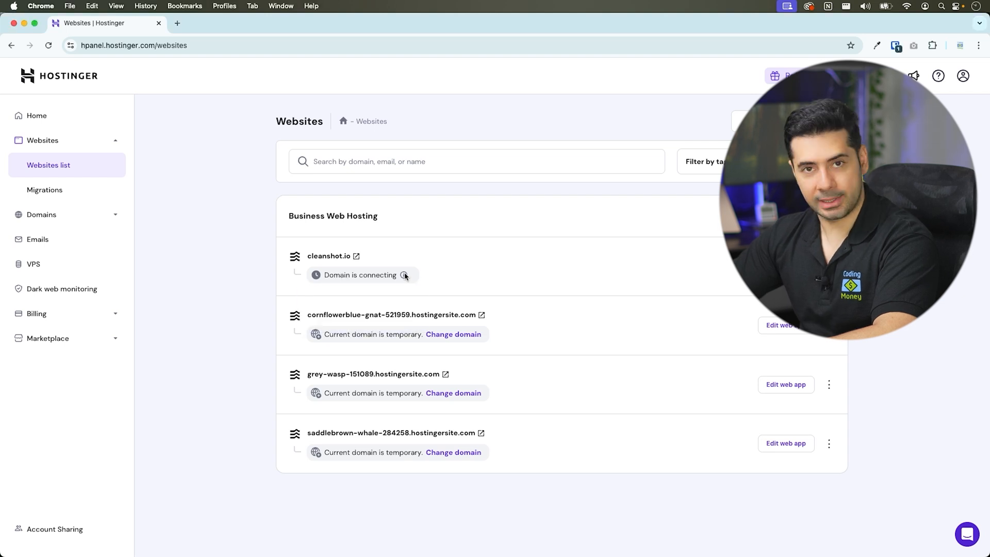
pyautogui.moveTo(405, 276)
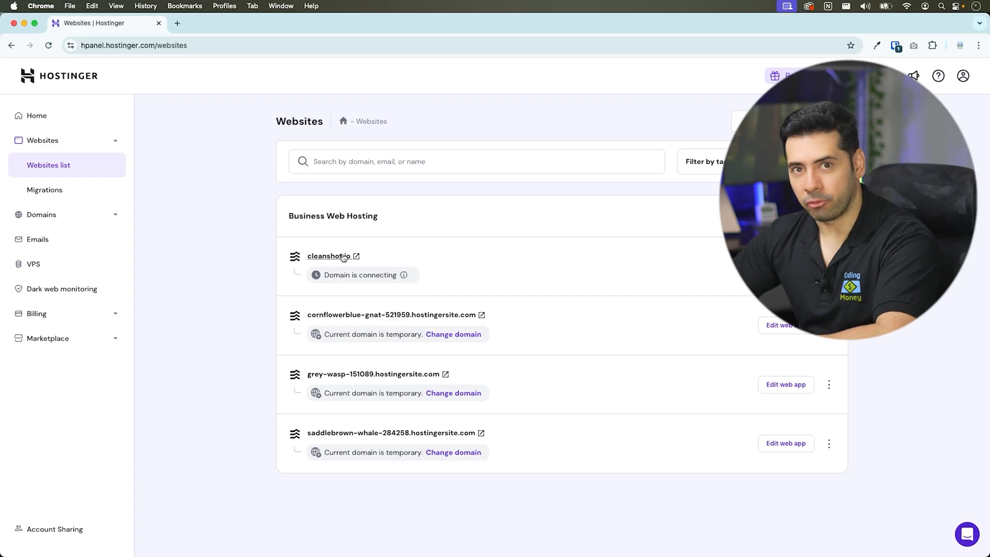
# - Open the CleanShot site from its cleanshot.io domain link in the Websites list
pyautogui.click(545, 23)
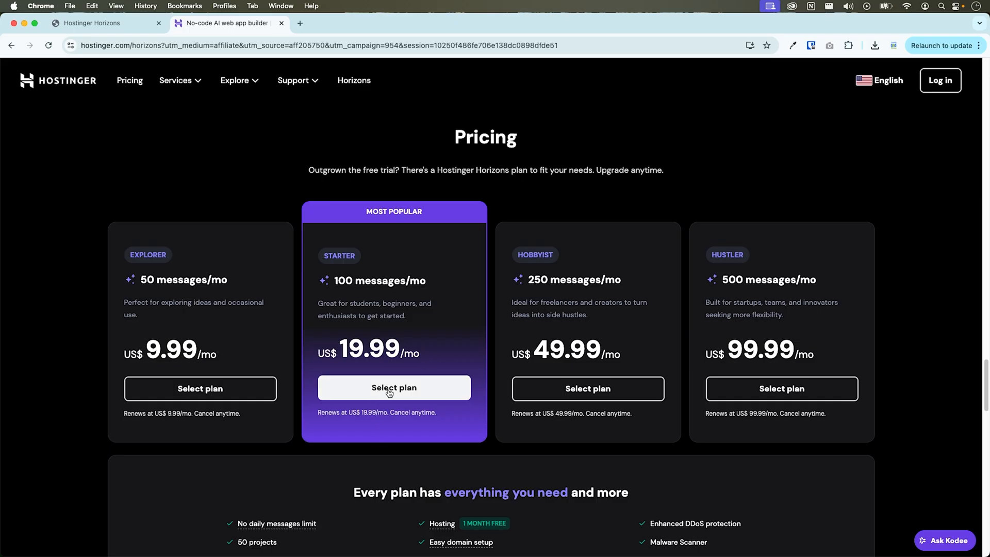
# - Select the Starter plan and apply the CODINGMONEY coupon for a 10% discount
pyautogui.click(394, 388)
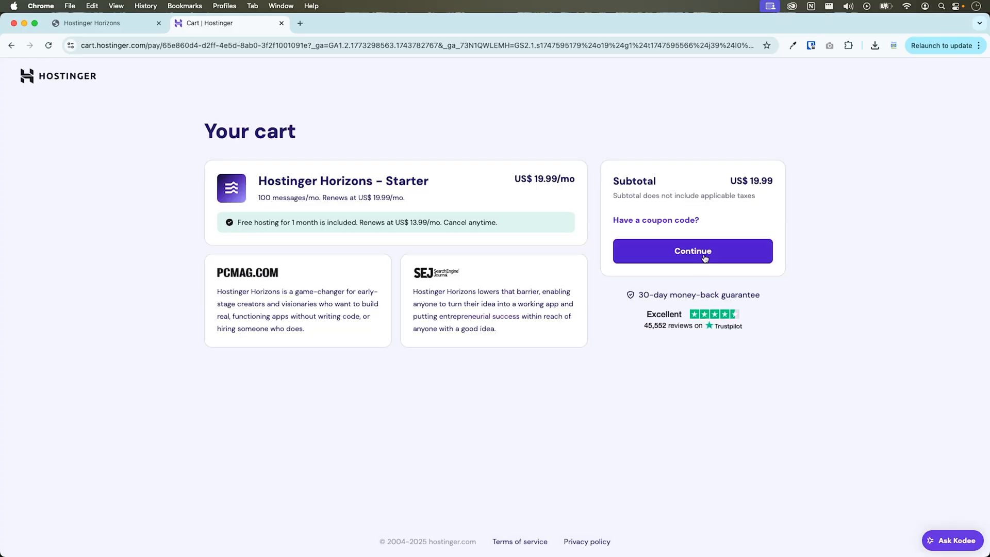
pyautogui.write('CODING')
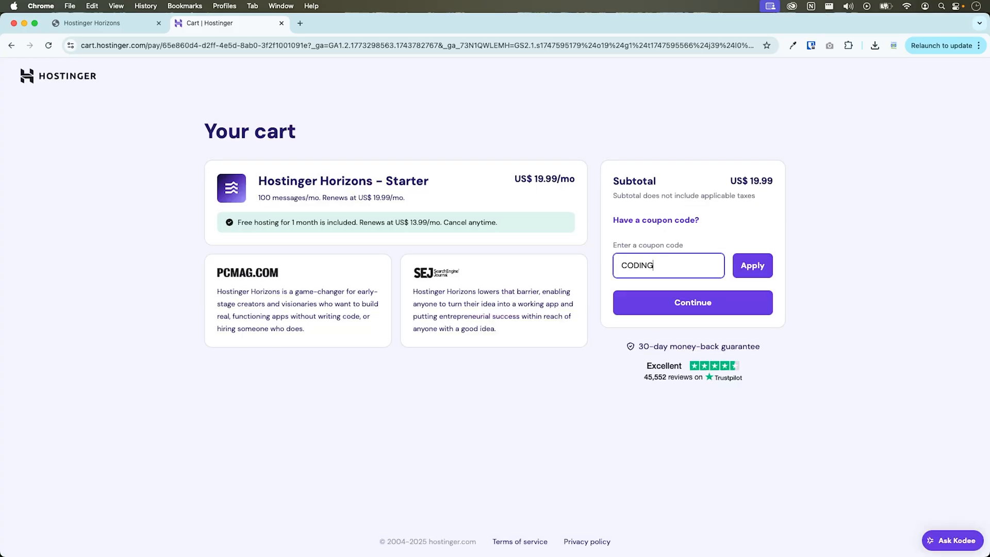
pyautogui.click(751, 265)
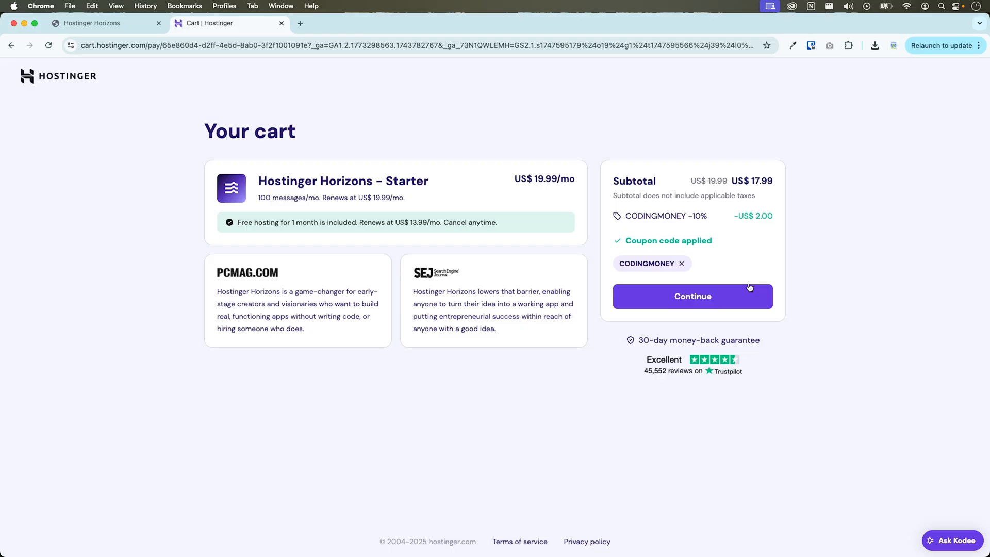